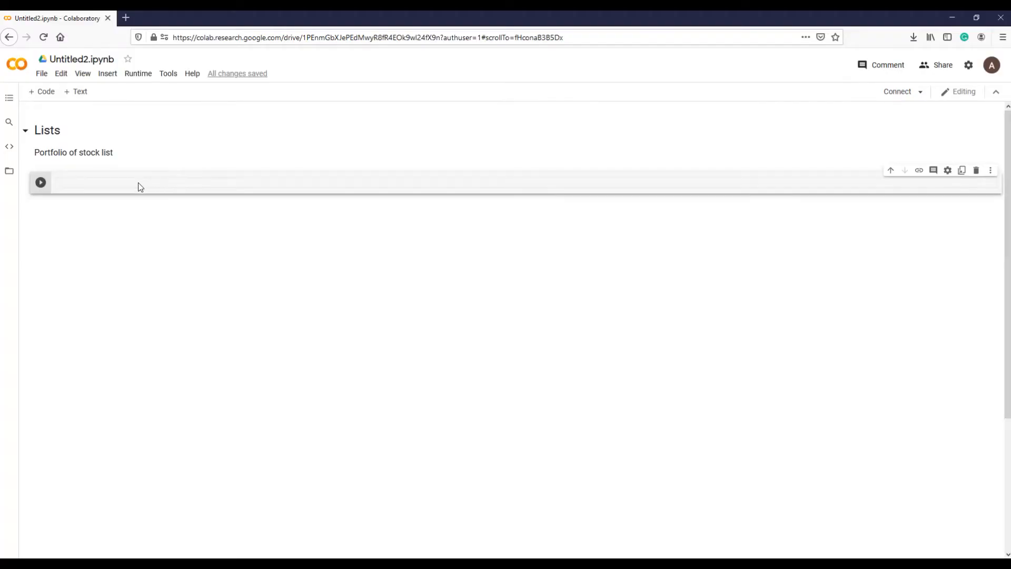
pyautogui.moveTo(70, 268)
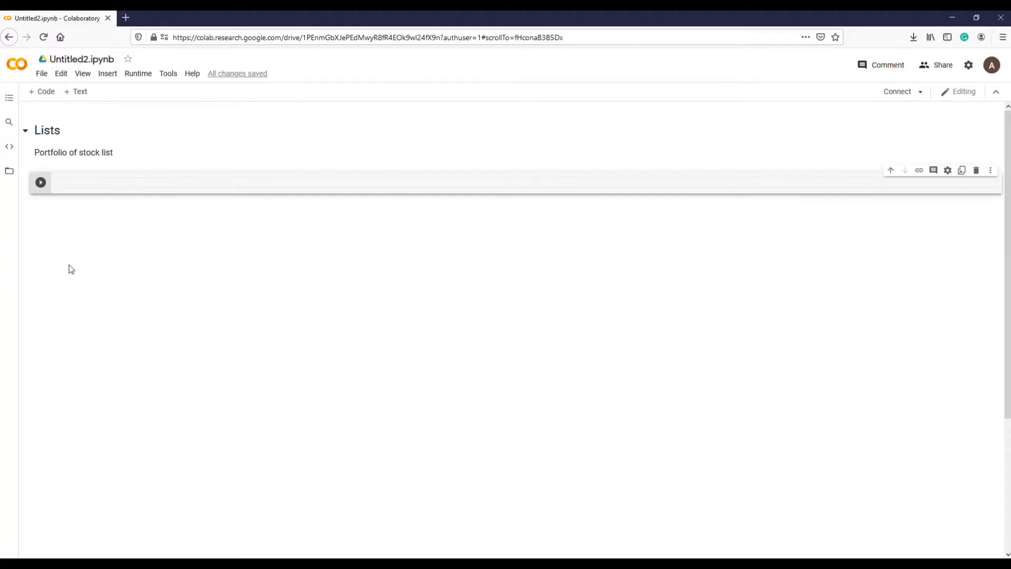
# Define portfolio_ticker_list with tickers 'FB', 'AMZN', 'MSFT', 'TSLA' through 'WMAT', 'PYPL' and run it.
pyautogui.click(194, 182)
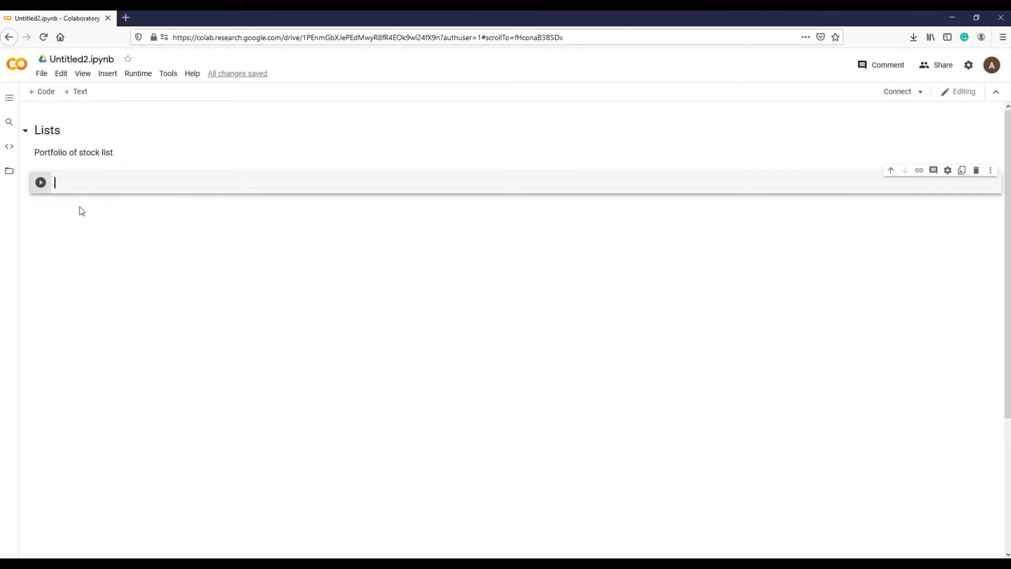
pyautogui.write('portfolio_ticker_list')
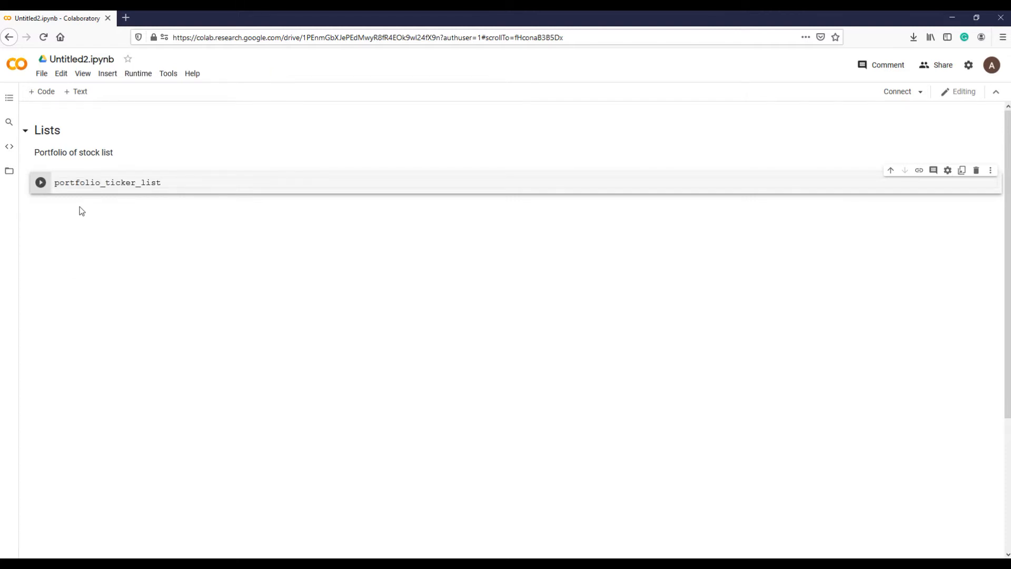
pyautogui.write('=')
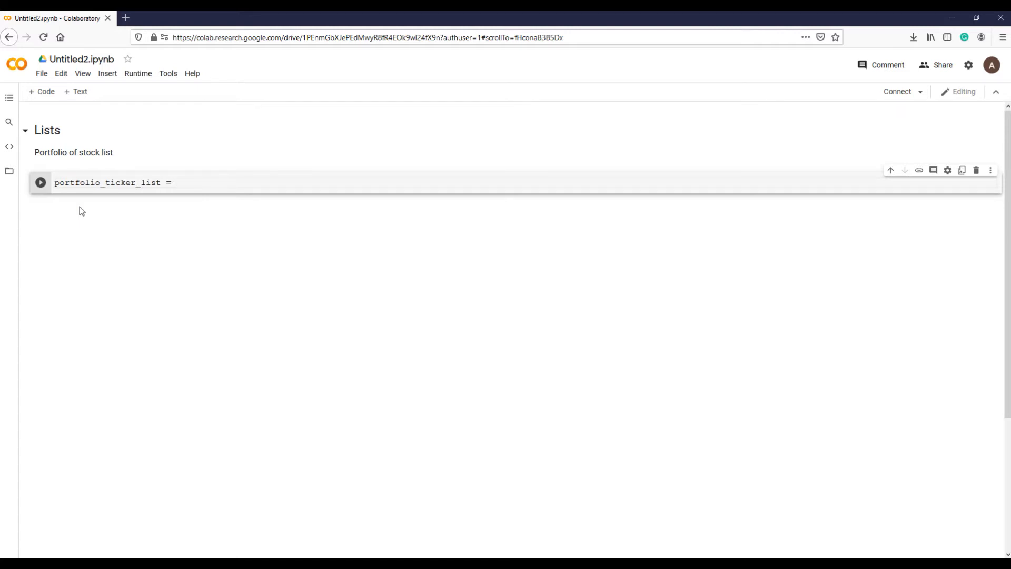
pyautogui.write('[]')
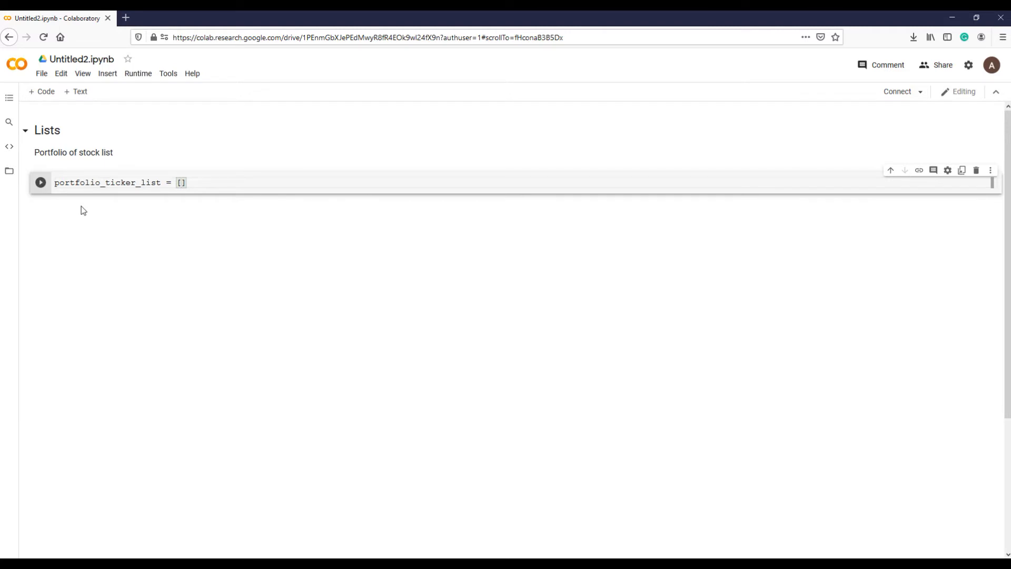
pyautogui.write("'FB','AAPL','PG','A")
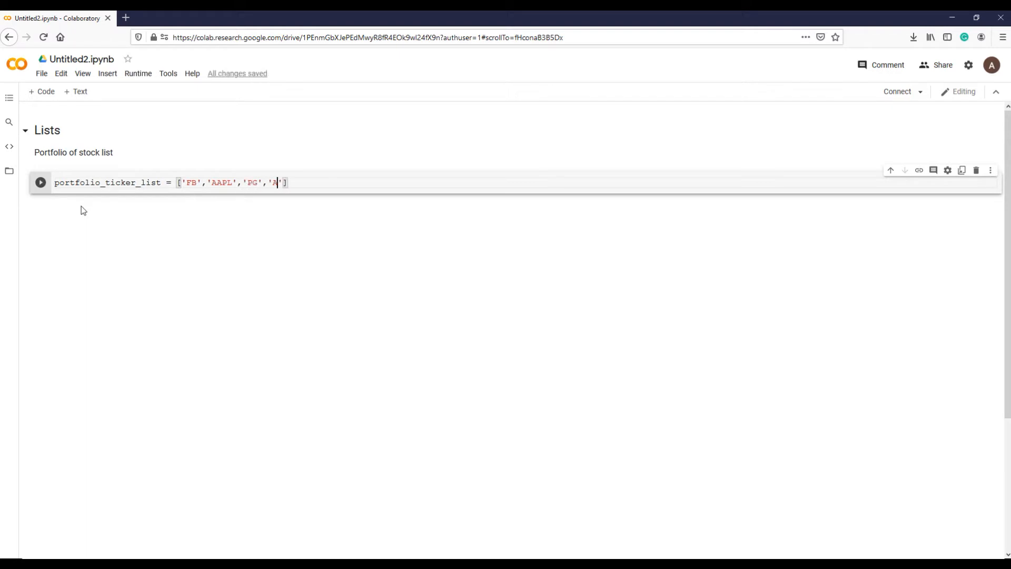
pyautogui.write("MZN', 'MSFT'")
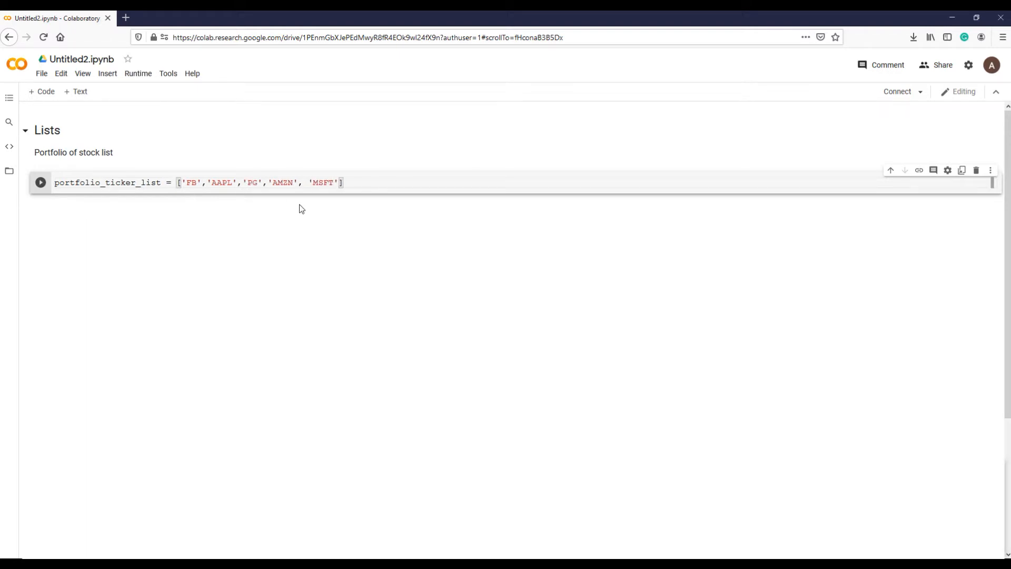
pyautogui.write(", 'TSLA', 'JNJ', 'GOOG', 'GOOGL', 'JPM")
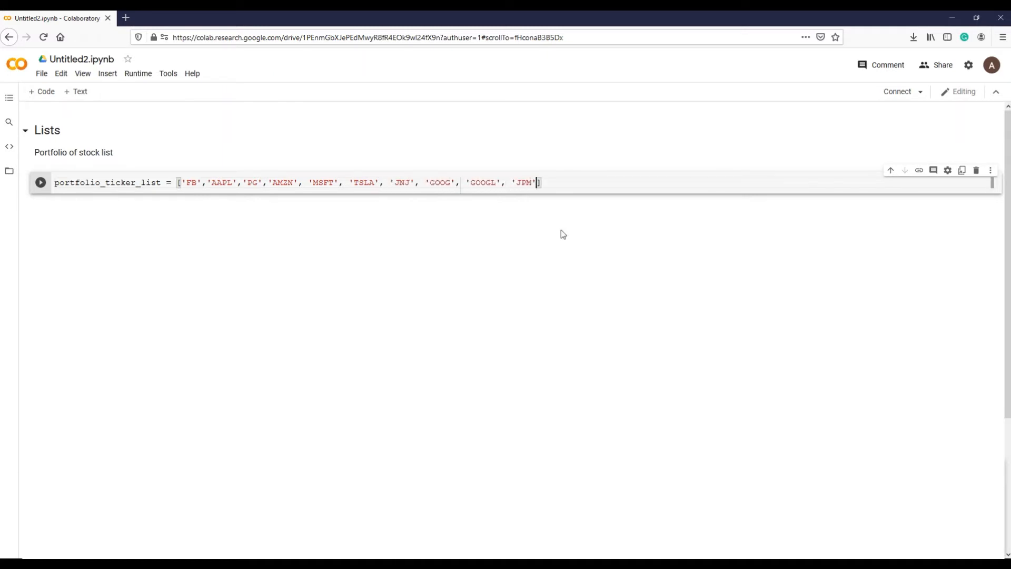
pyautogui.write(",'WMAT','PYPL'")
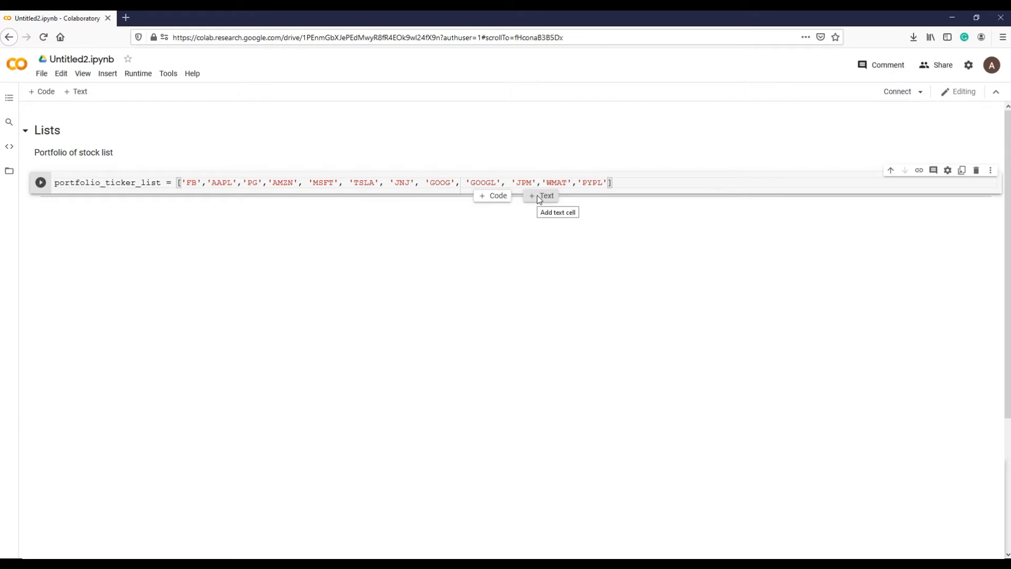
pyautogui.click(40, 182)
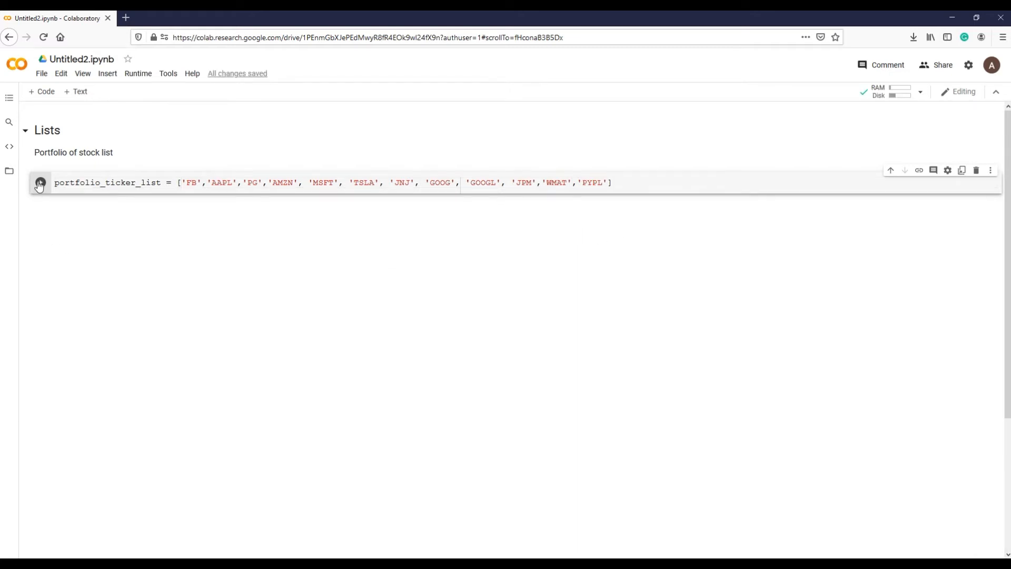
# Evaluate portfolio_ticker_list in a new cell to print all the tickers.
pyautogui.click(40, 182)
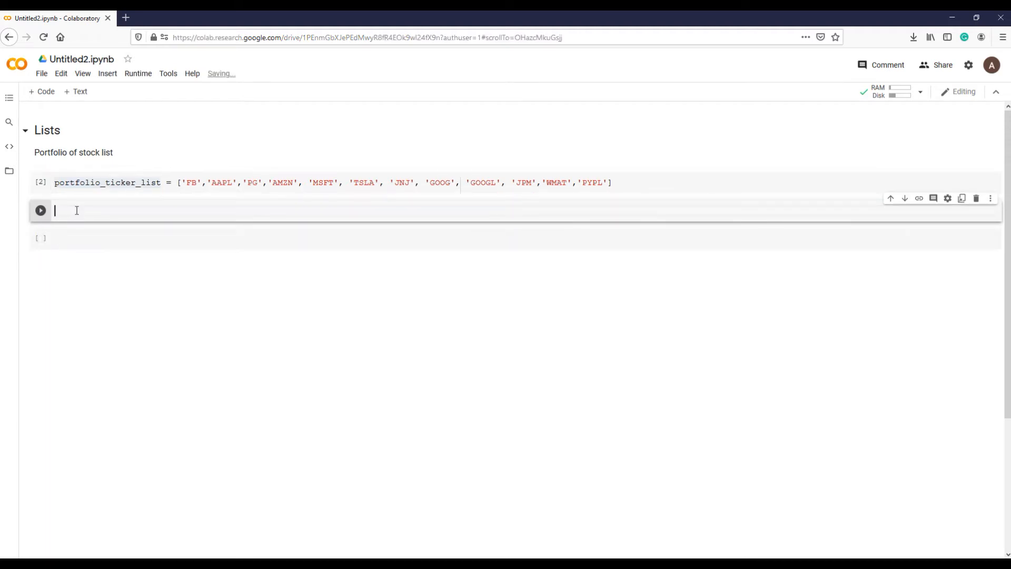
pyautogui.write('portfolio_ticker_list')
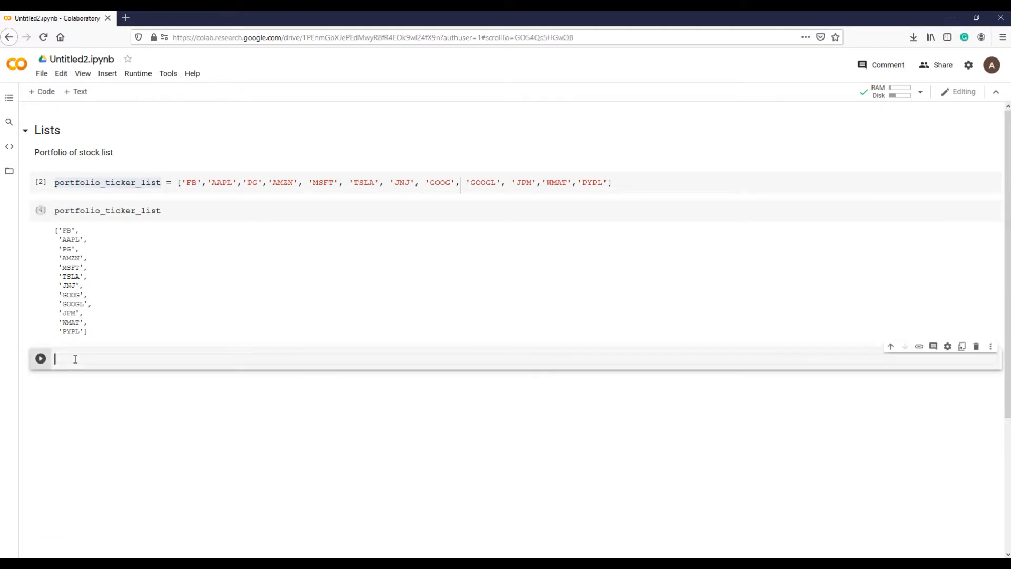
# Index portfolio_ticker_list[2] in a new cell to return 'PG'.
pyautogui.click(40, 210)
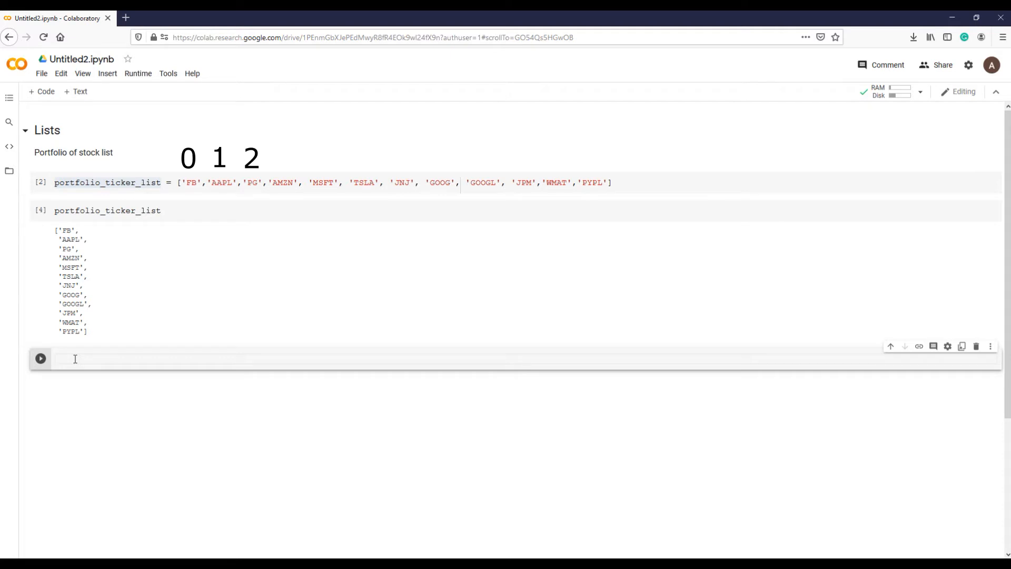
pyautogui.write('portfolio_ticker_list')
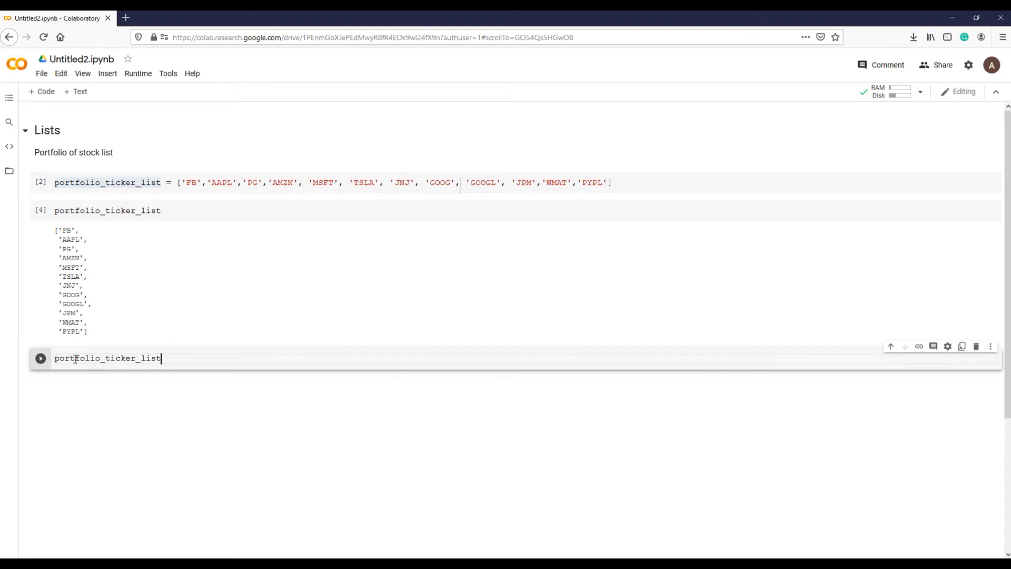
pyautogui.write('[]')
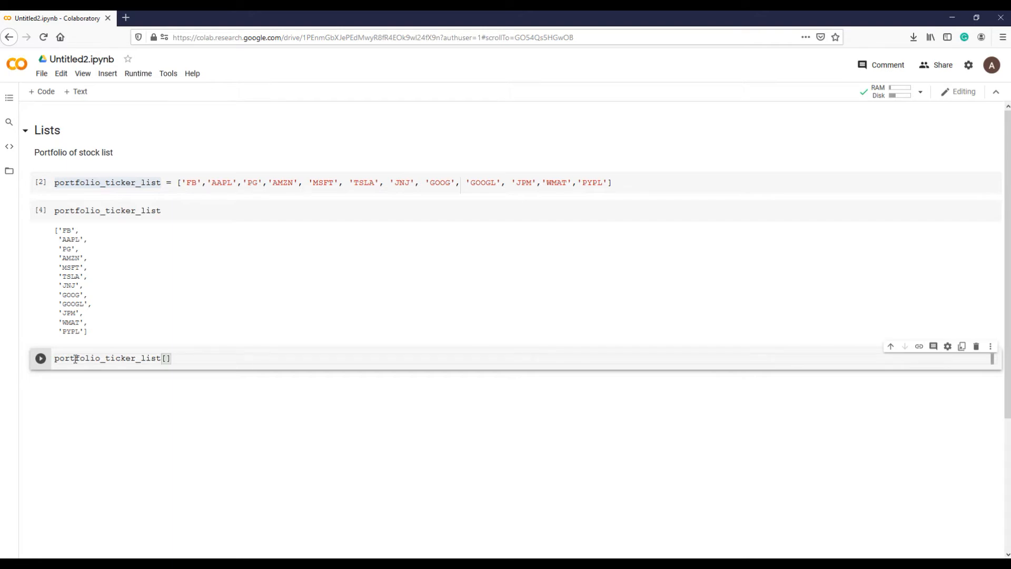
pyautogui.write('2')
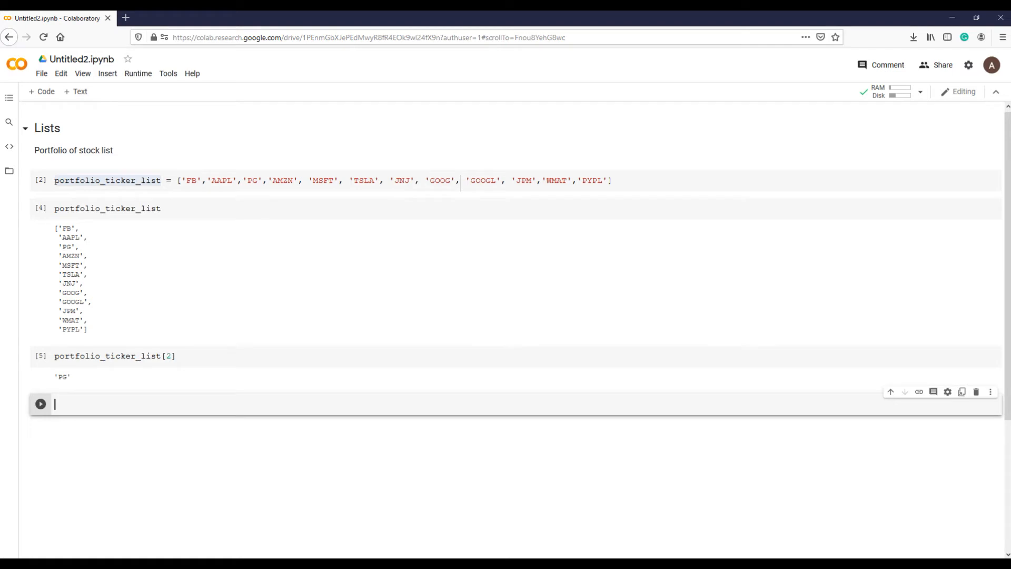
# Look up portfolio_ticker_list[3], returning 'AMZN'.
pyautogui.write('portfolio_ticker_list')
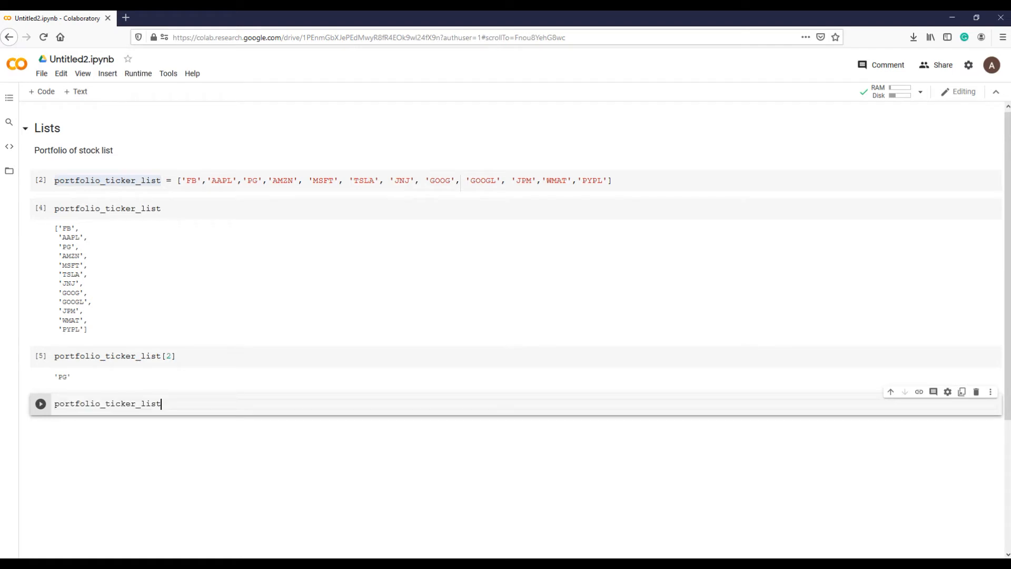
pyautogui.write('[3]')
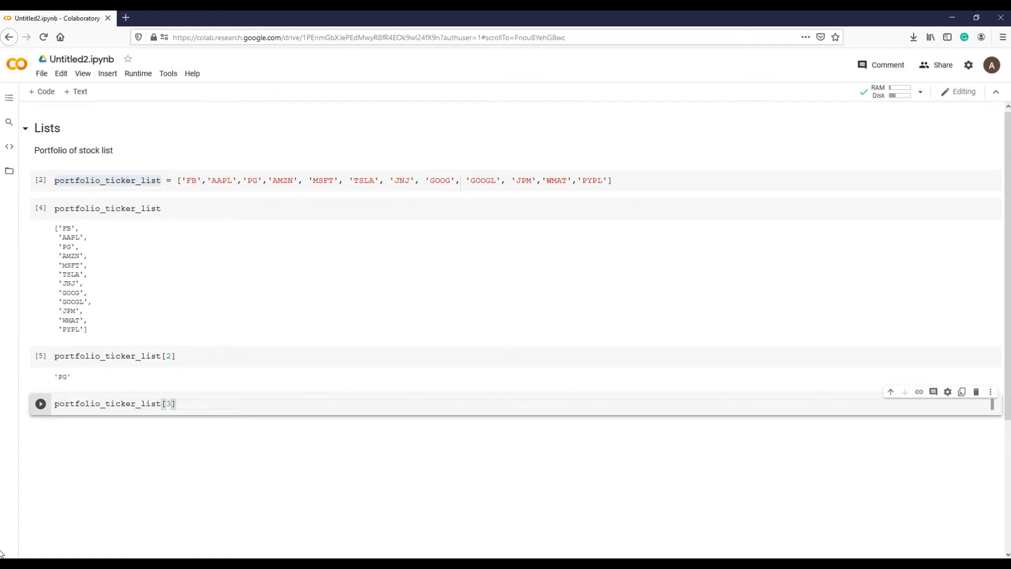
pyautogui.click(40, 403)
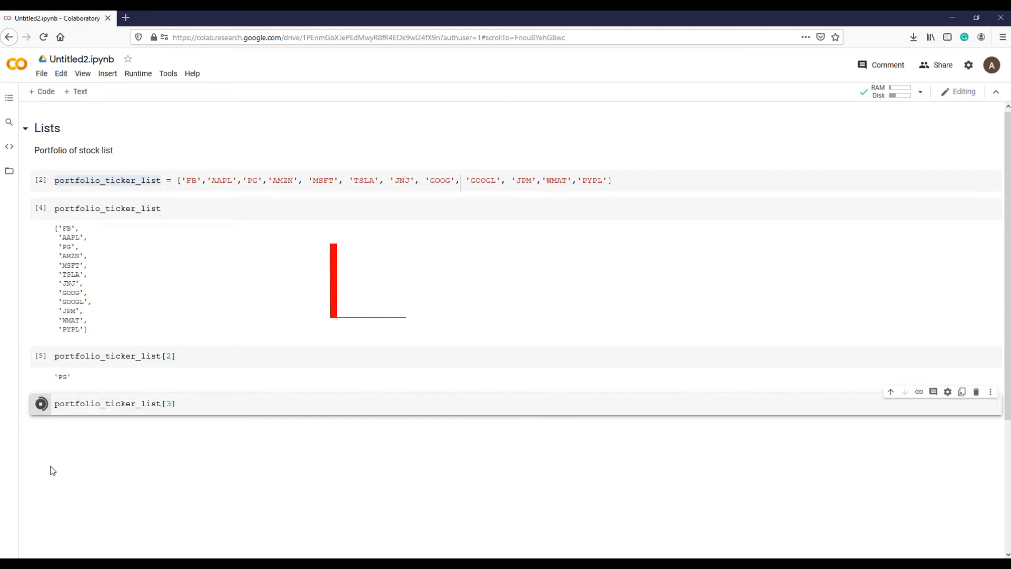
# Look up portfolio_ticker_list[7] in the next cell, returning 'GOOG'.
pyautogui.click(40, 404)
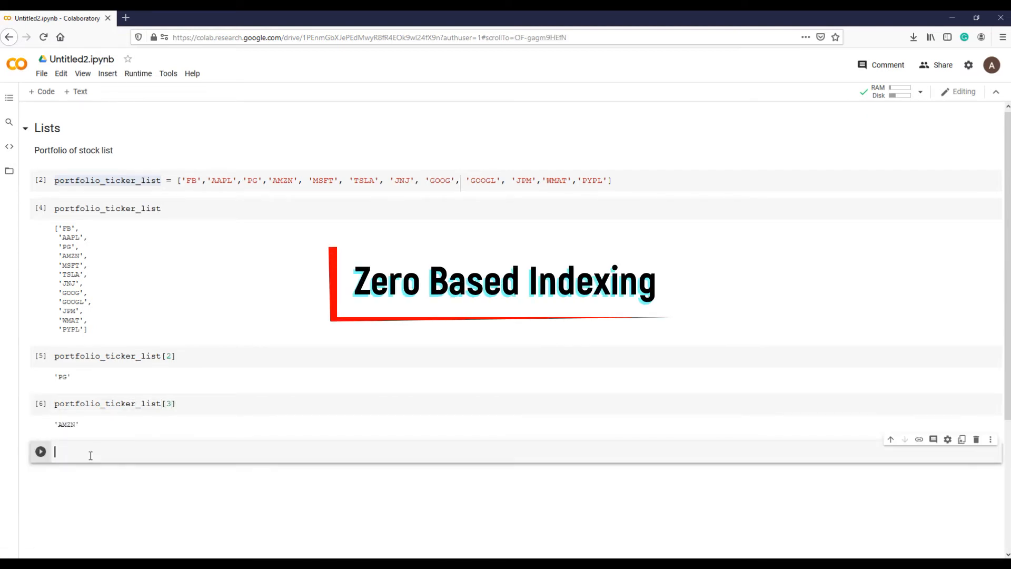
pyautogui.write('portfolio_ticker_list')
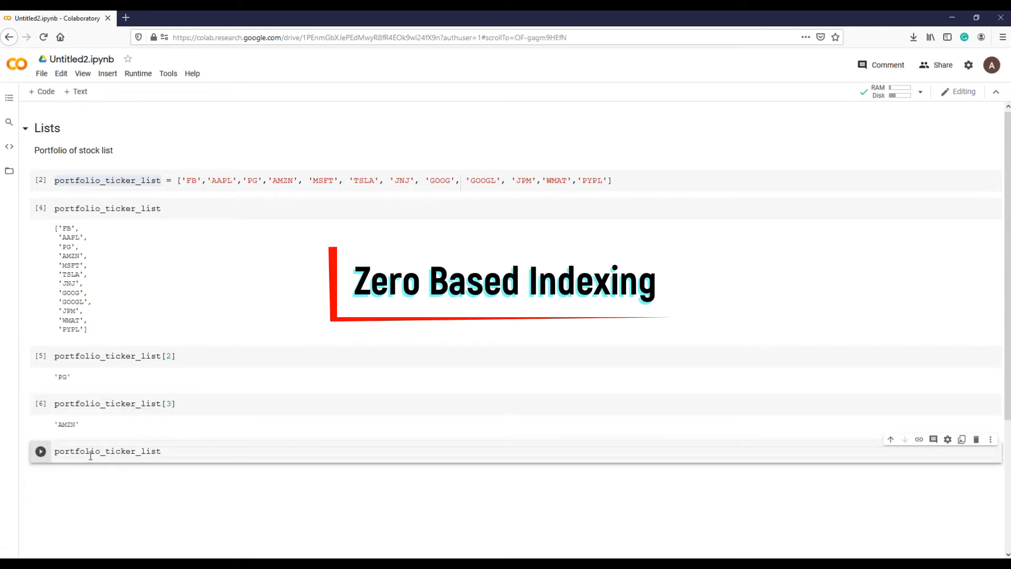
pyautogui.write('[')
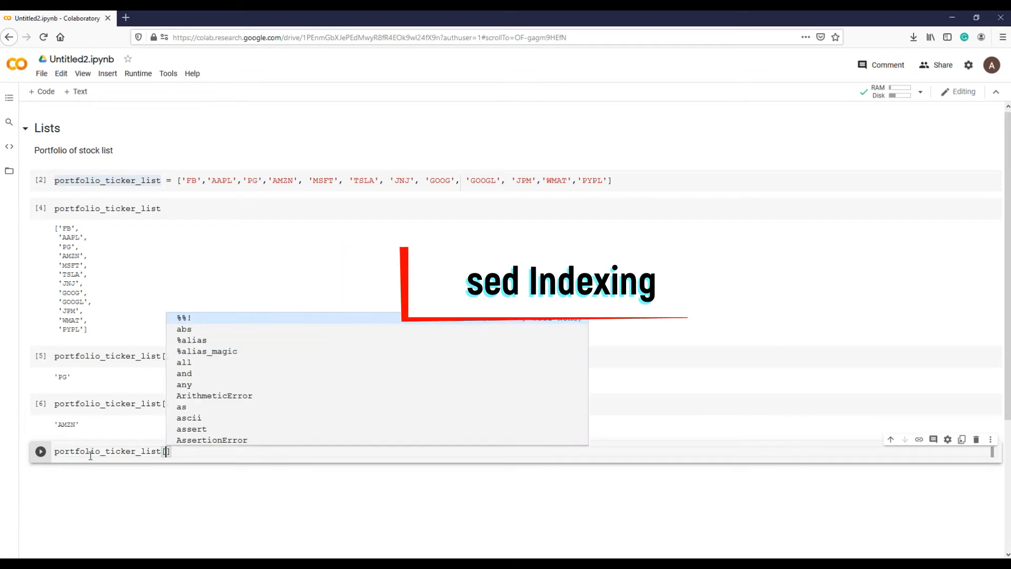
pyautogui.write('7')
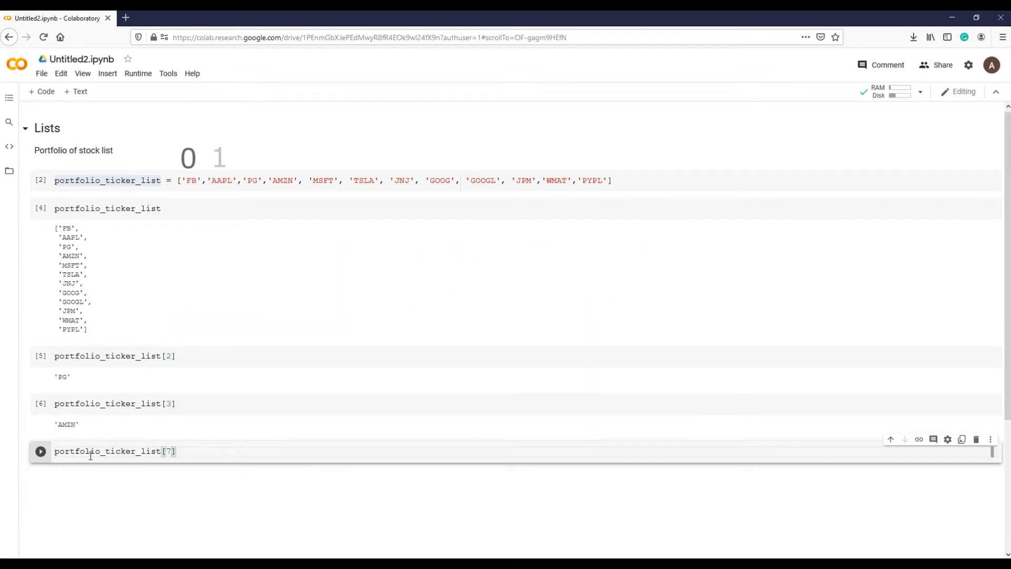
pyautogui.click(39, 450)
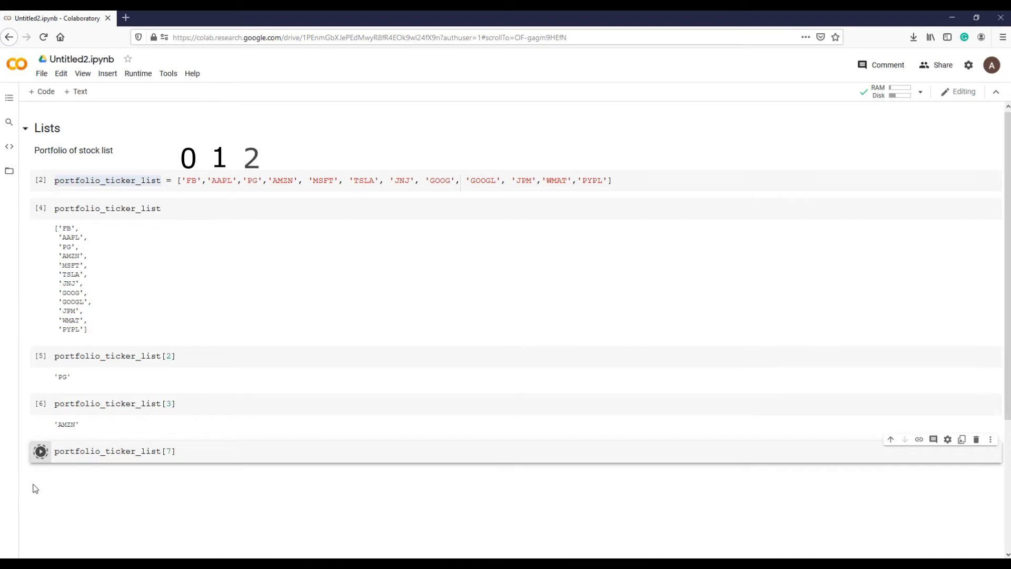
pyautogui.click(40, 451)
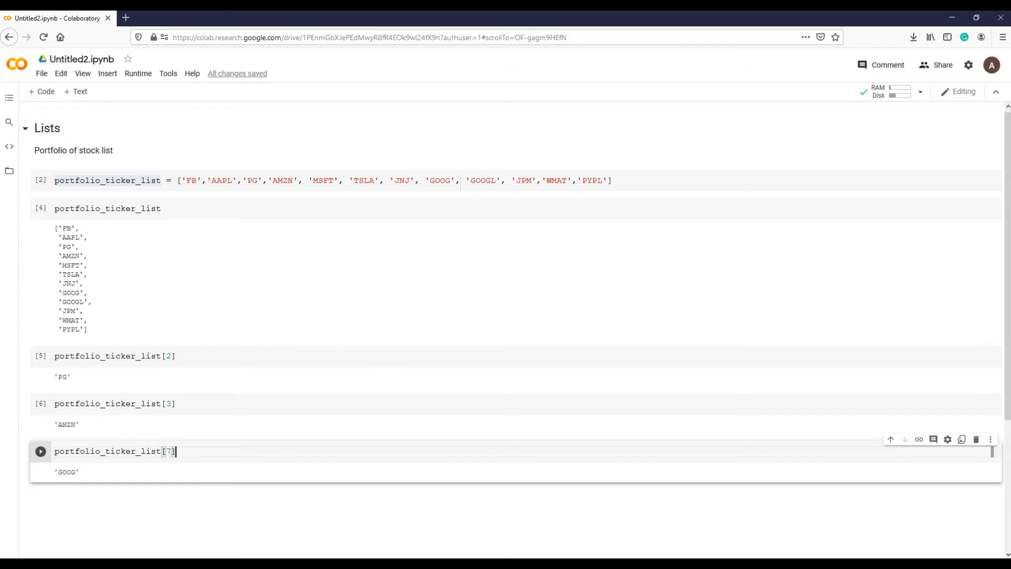
pyautogui.moveTo(230, 413)
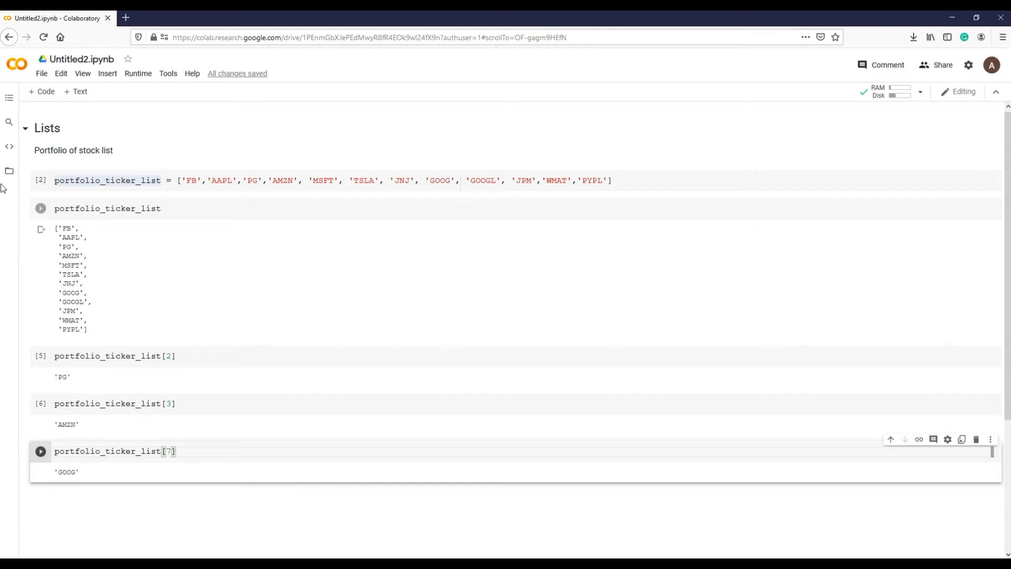
# Add an empty code cell and return to the item 7 lookup cell.
pyautogui.click(40, 208)
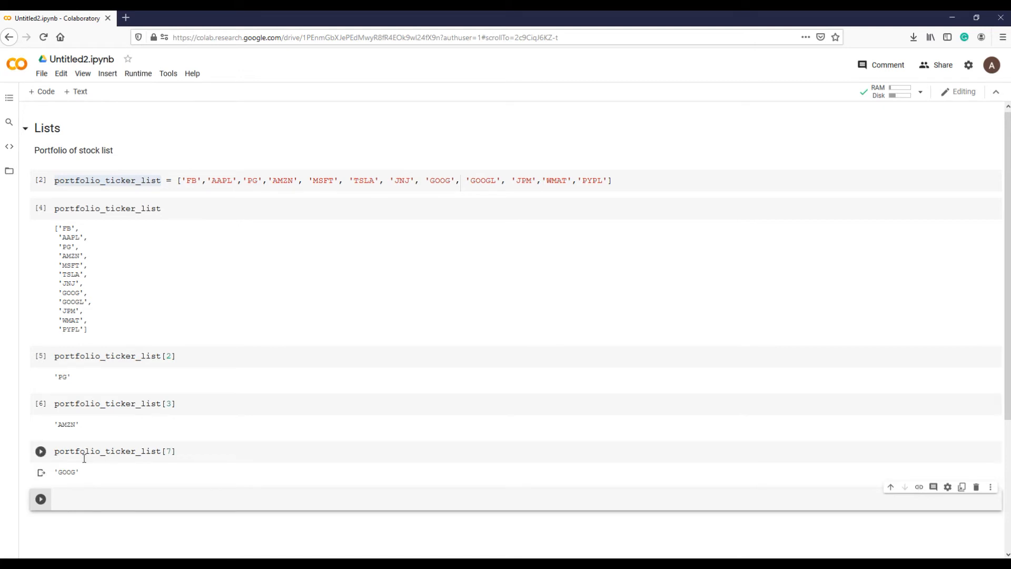
pyautogui.click(110, 451)
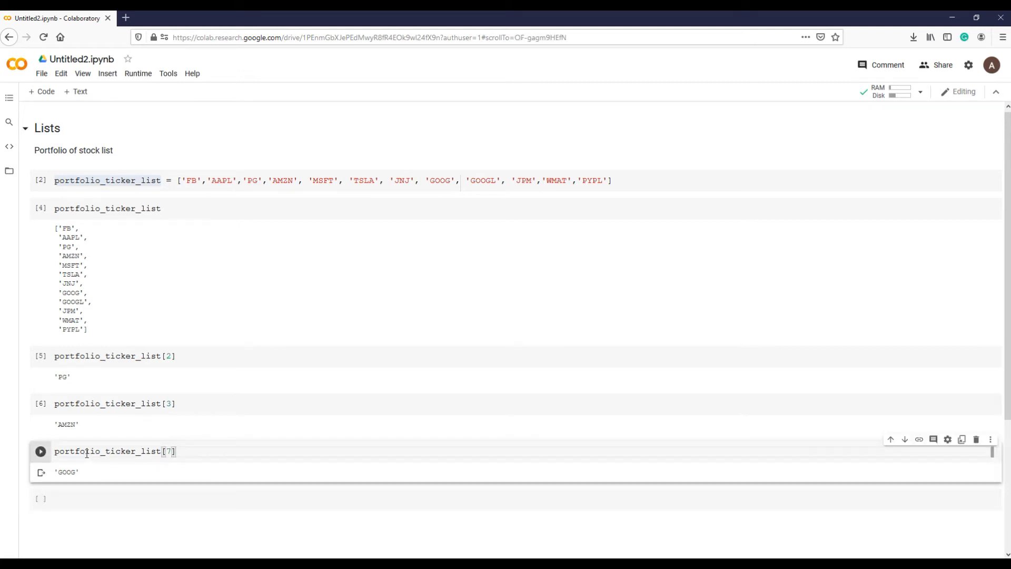
# Fetch portfolio_ticker_list[-1] to return the last ticker 'PYPL'.
pyautogui.doubleClick(107, 451)
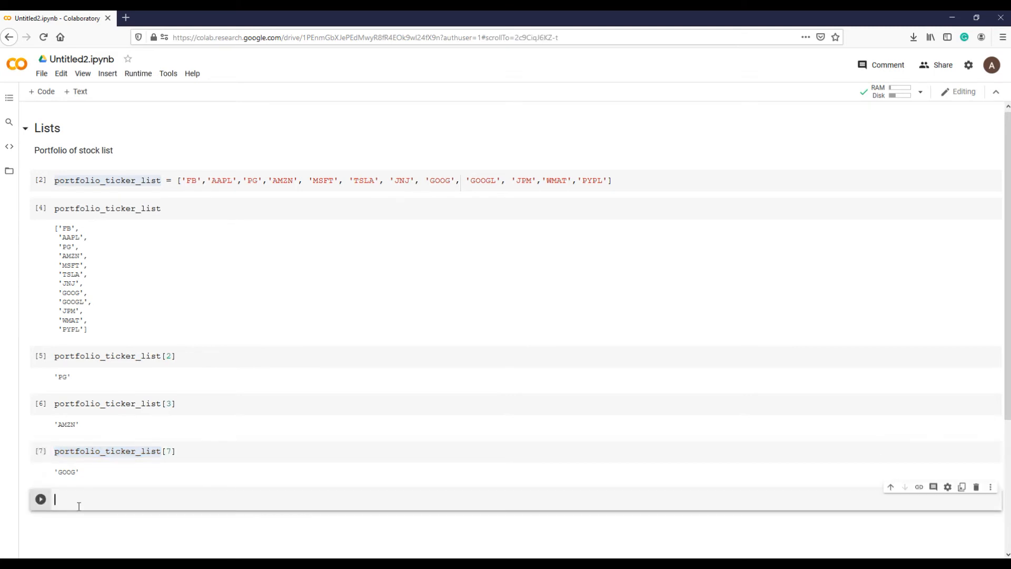
pyautogui.write('portfolio_ticker_list')
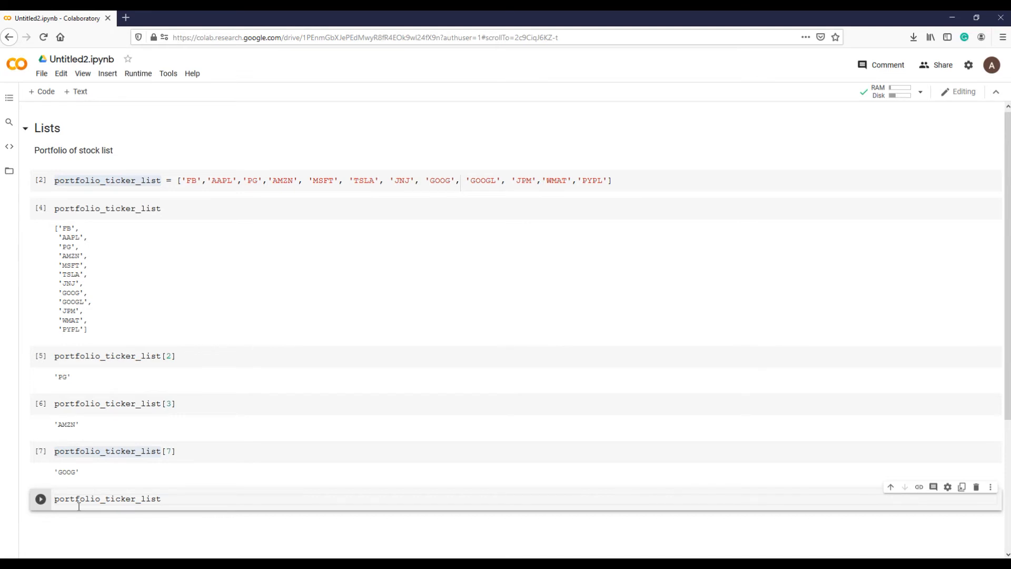
pyautogui.write('[-1]')
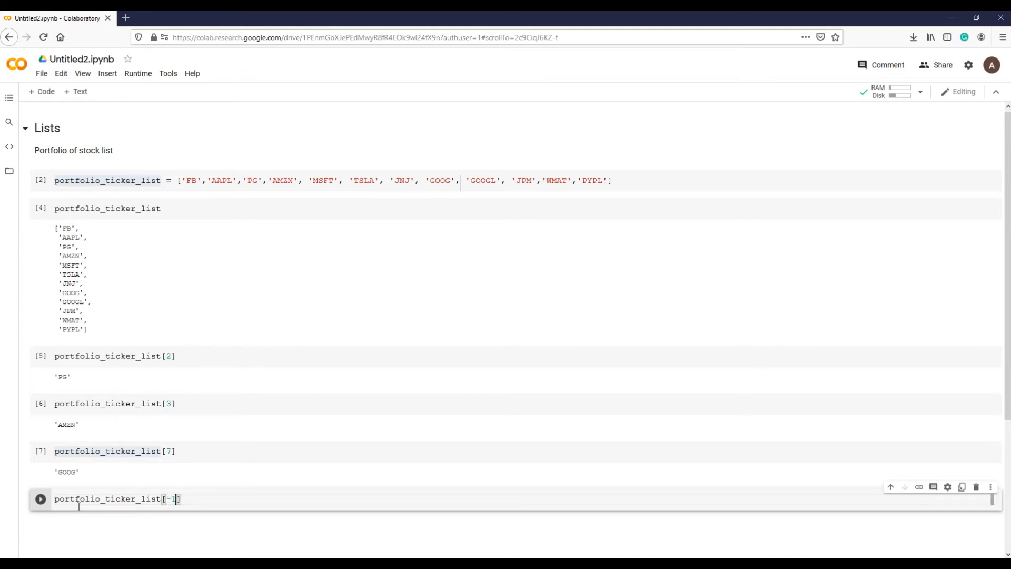
pyautogui.click(40, 498)
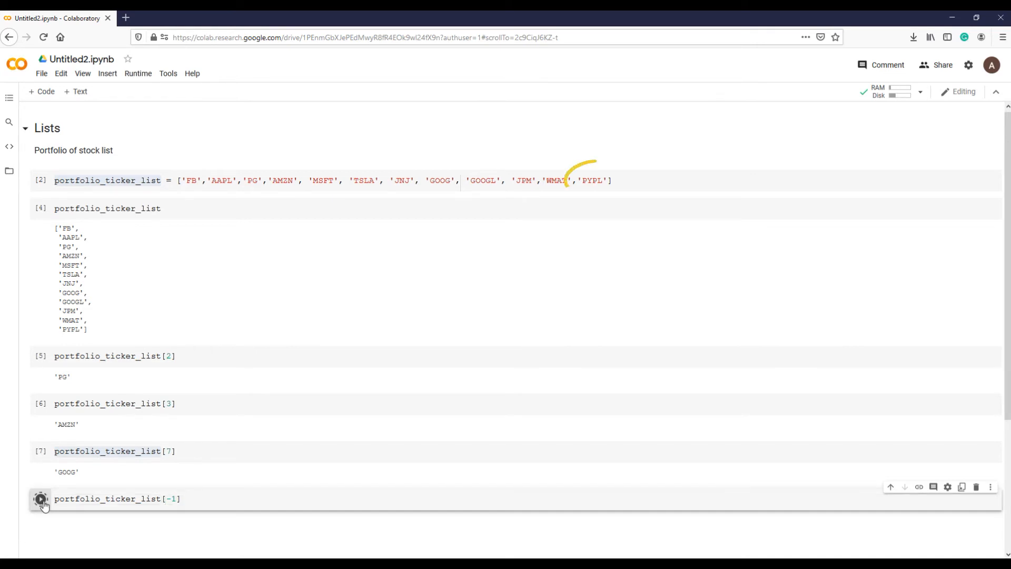
pyautogui.click(40, 498)
pyautogui.write('portfolio_ticker_list')
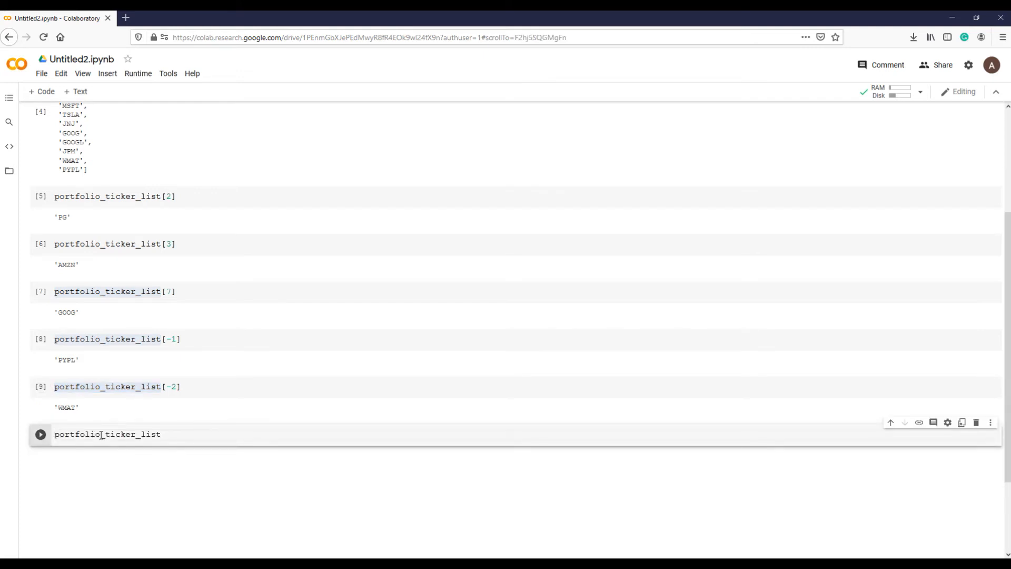
# Request portfolio_ticker_list[15], producing an IndexError: list index out of range.
pyautogui.write('[1')
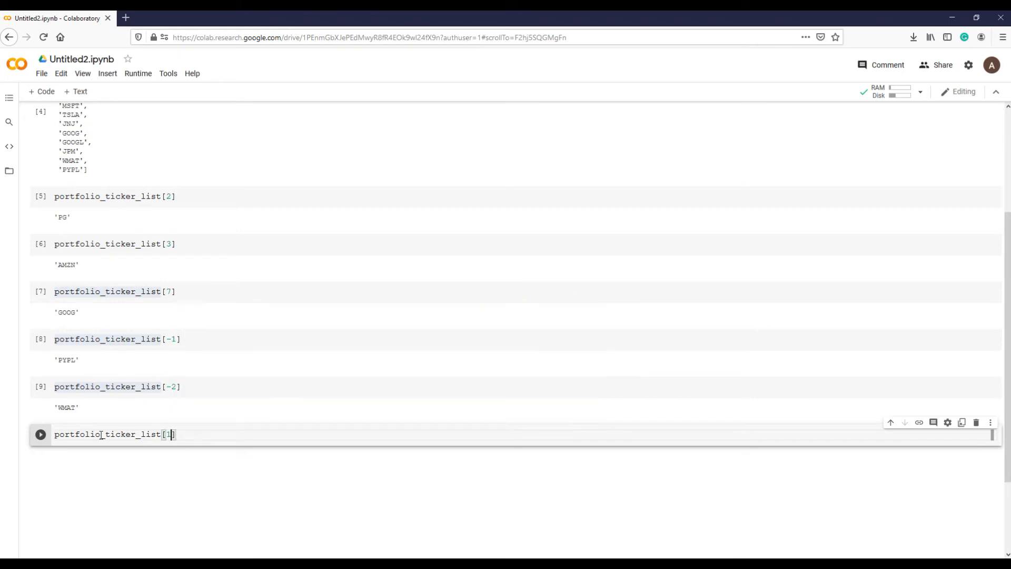
pyautogui.write('5')
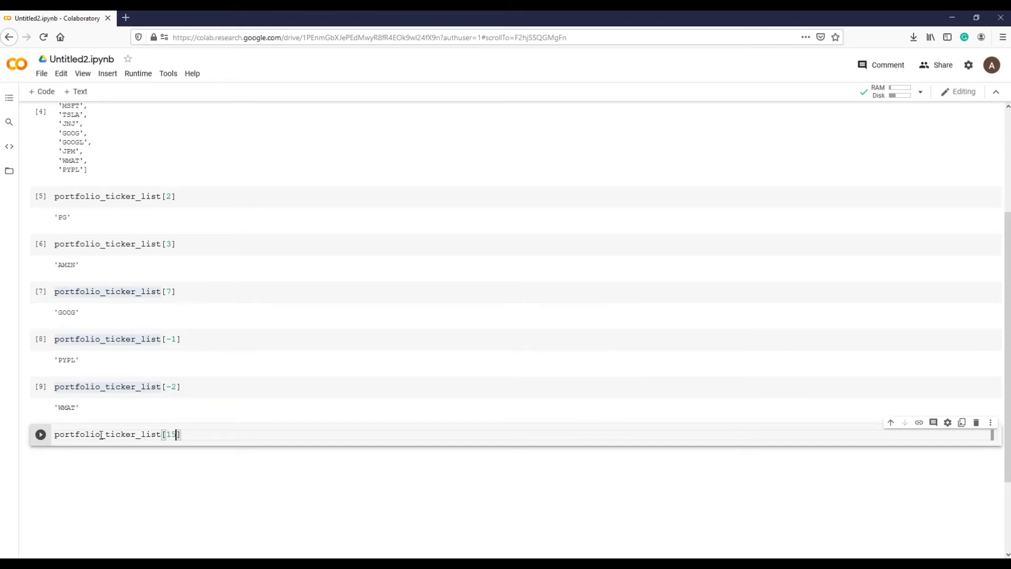
pyautogui.click(40, 434)
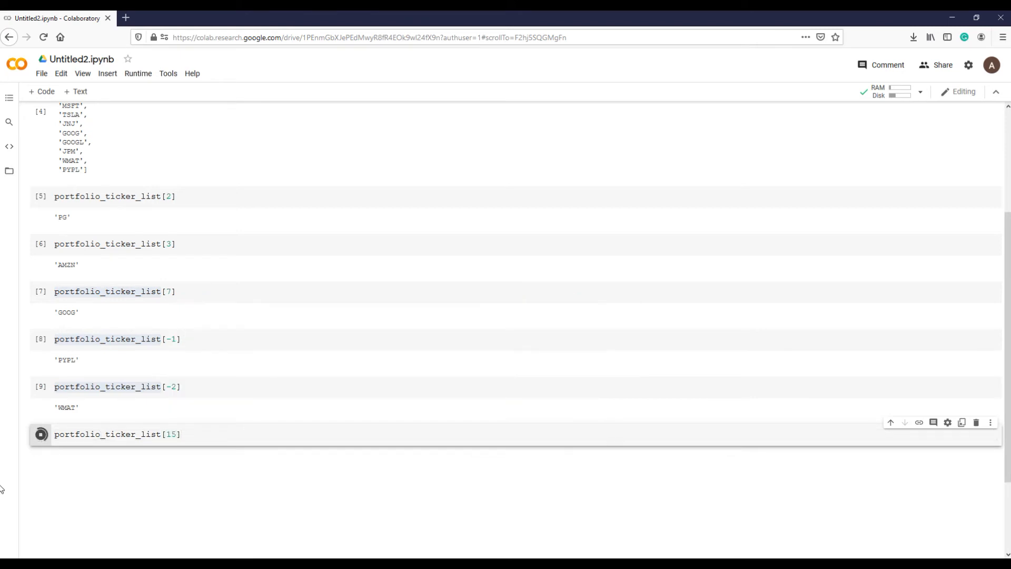
pyautogui.click(40, 434)
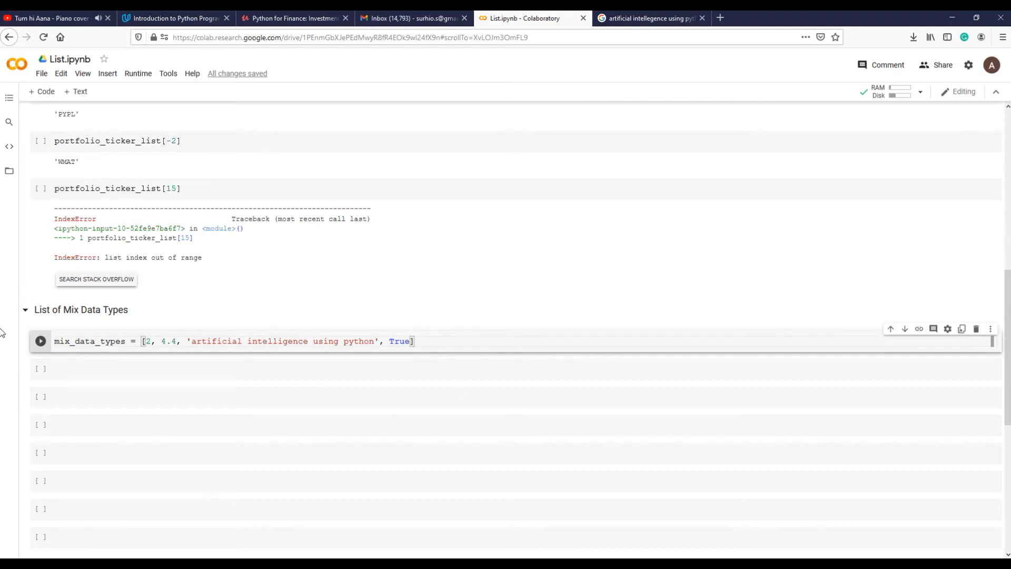
# Run the mix_data_types list and index items 1, 2 and 3, returning 4.4 and 'artificial intelligence using python'.
pyautogui.scroll(-3)
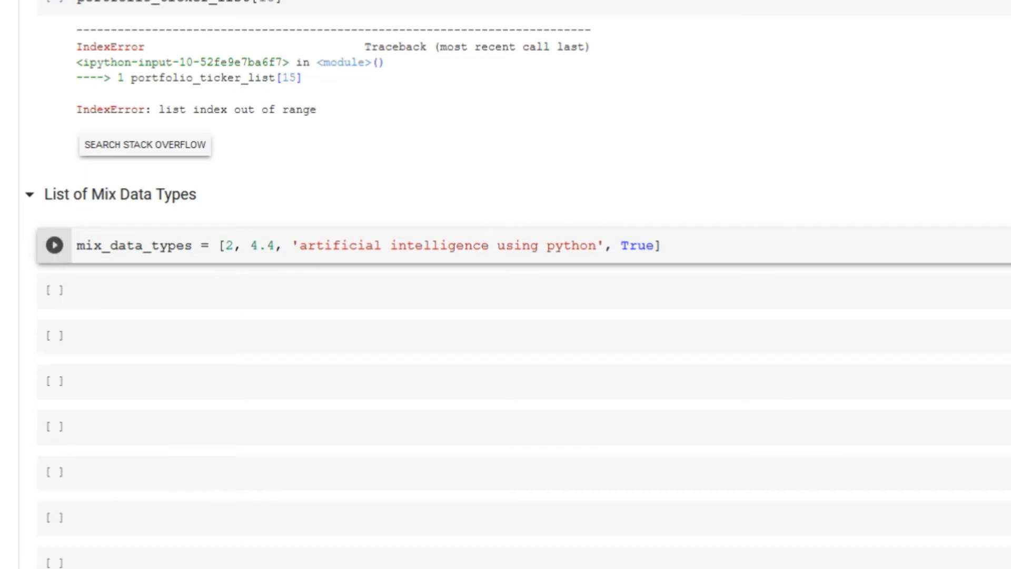
pyautogui.doubleClick(260, 245)
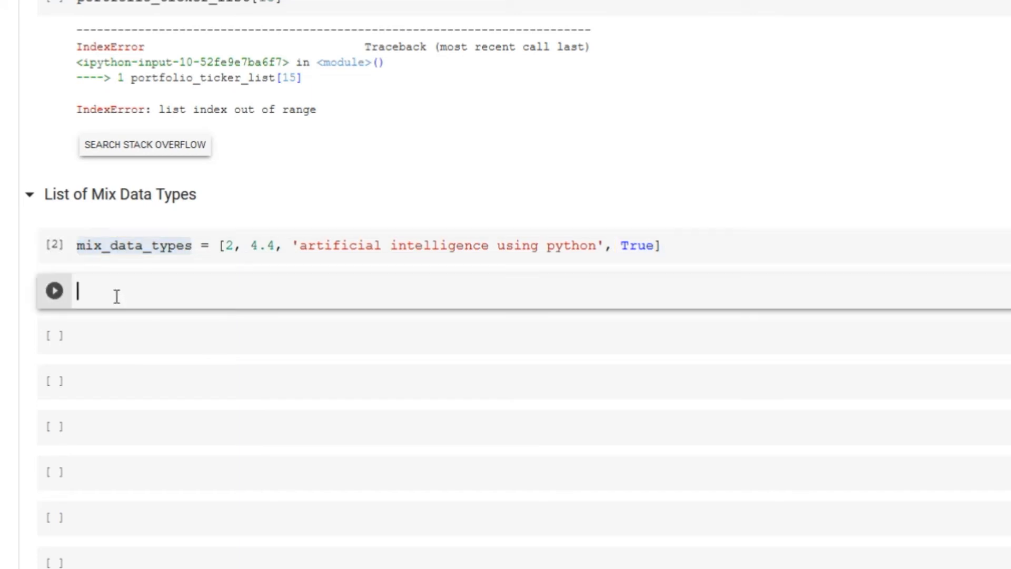
pyautogui.write('mix_data_types')
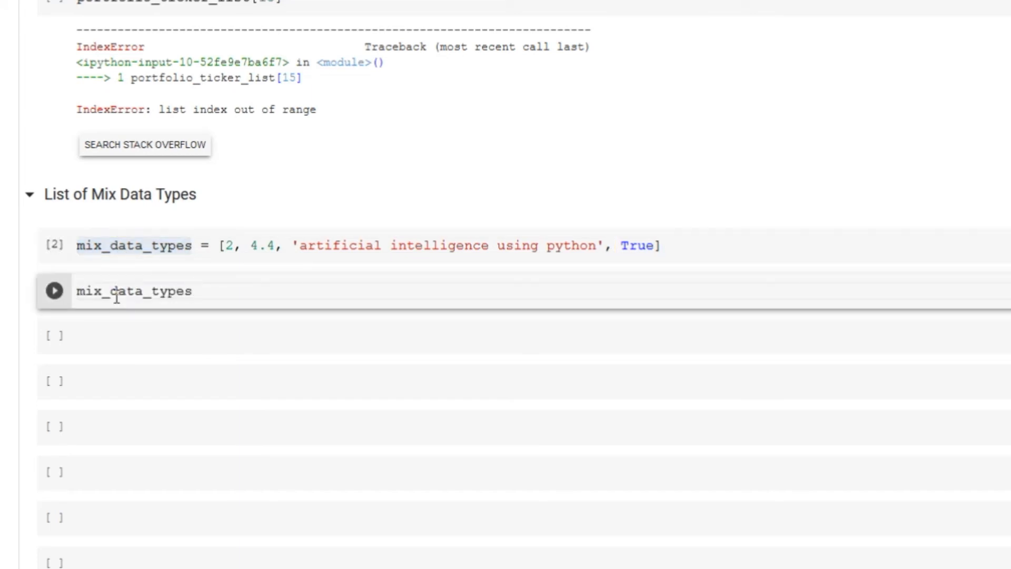
pyautogui.write('[1]')
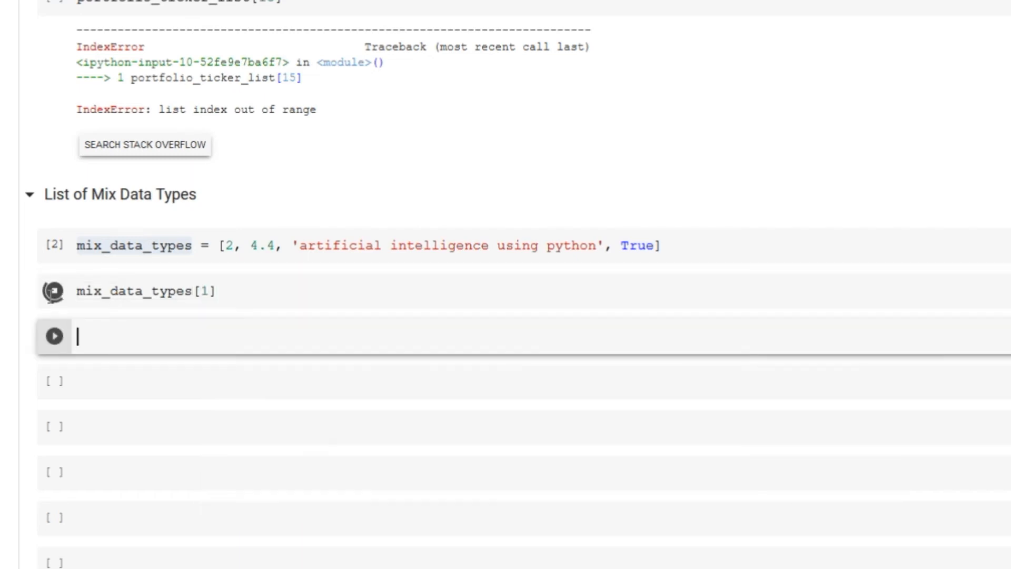
pyautogui.write('mix_data_types[2')
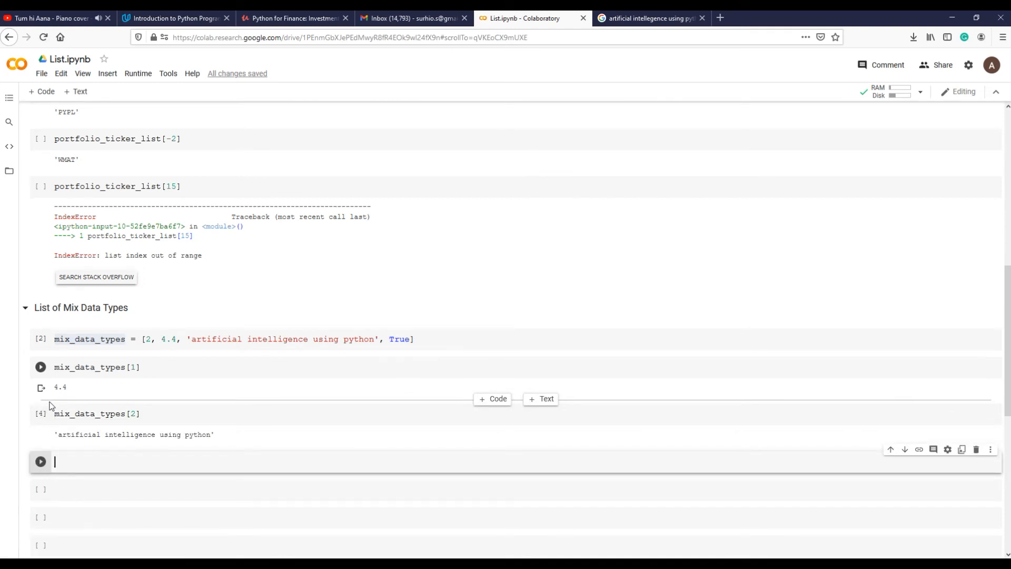
pyautogui.write('mix_data_types[3]')
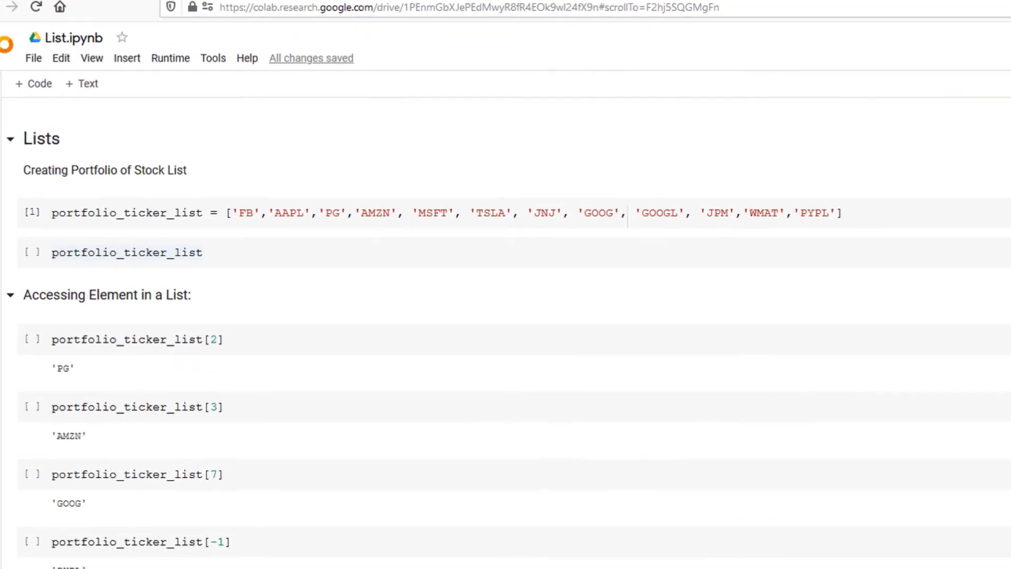
# Edit the slicing section with cells for the first five, last three and last five stocks.
pyautogui.doubleClick(243, 212)
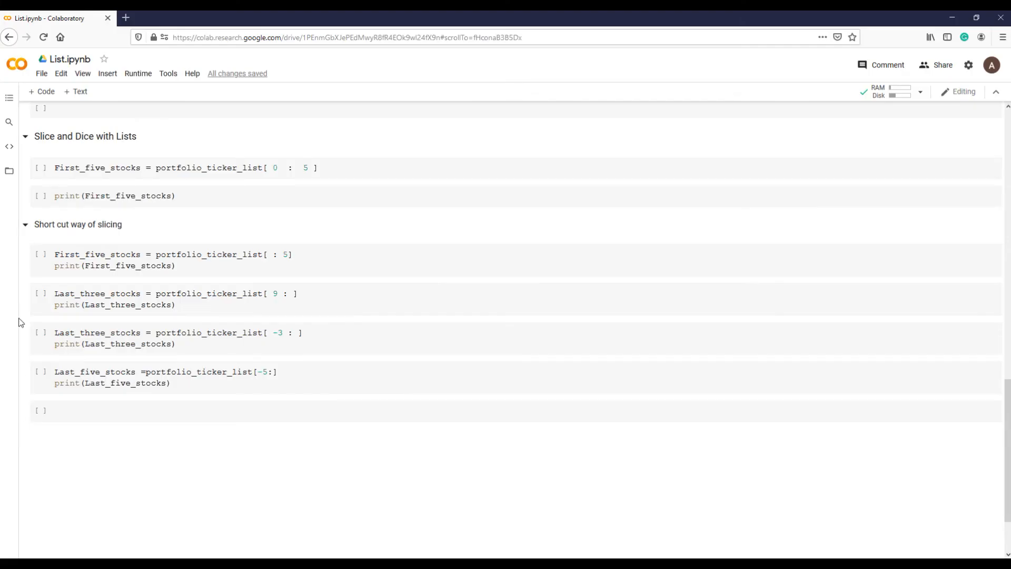
# Run First_five_stocks = portfolio_ticker_list[0 : 5] to store the first five tickers.
pyautogui.click(41, 167)
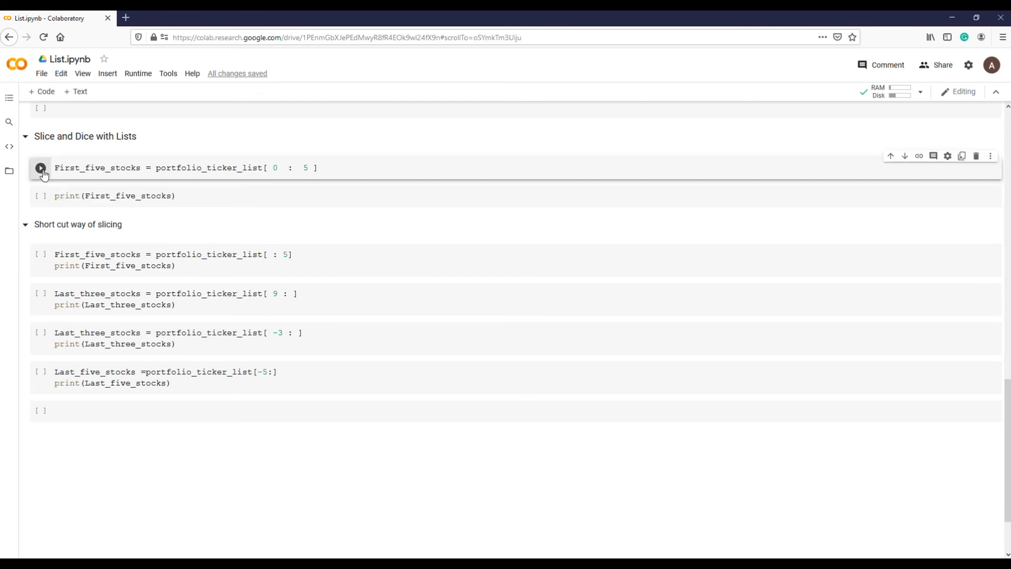
pyautogui.click(40, 167)
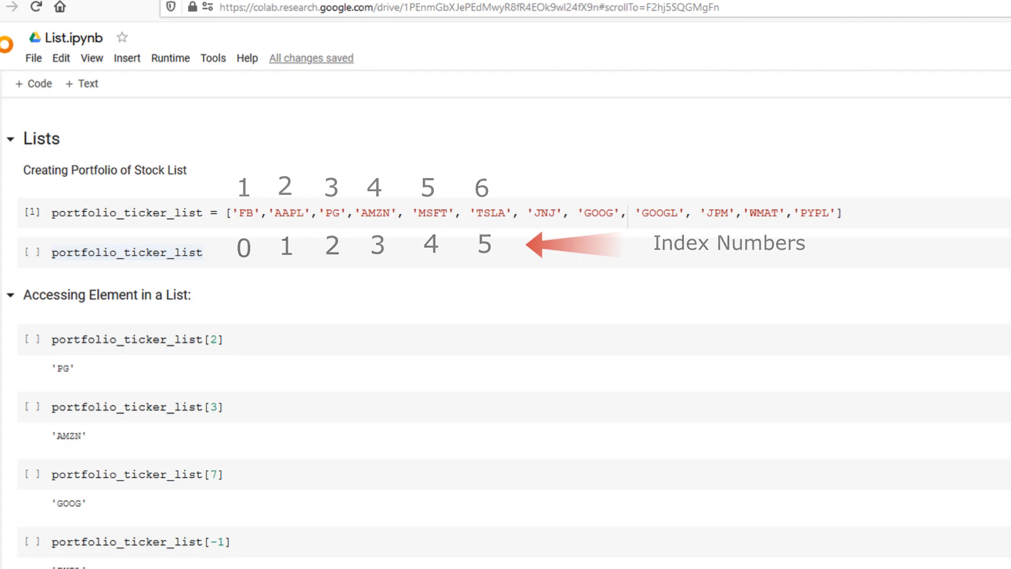
# Scroll to the print(First_five_stocks) output listing FB, AAPL, PG, AMZN, MSFT.
pyautogui.scroll(-3)
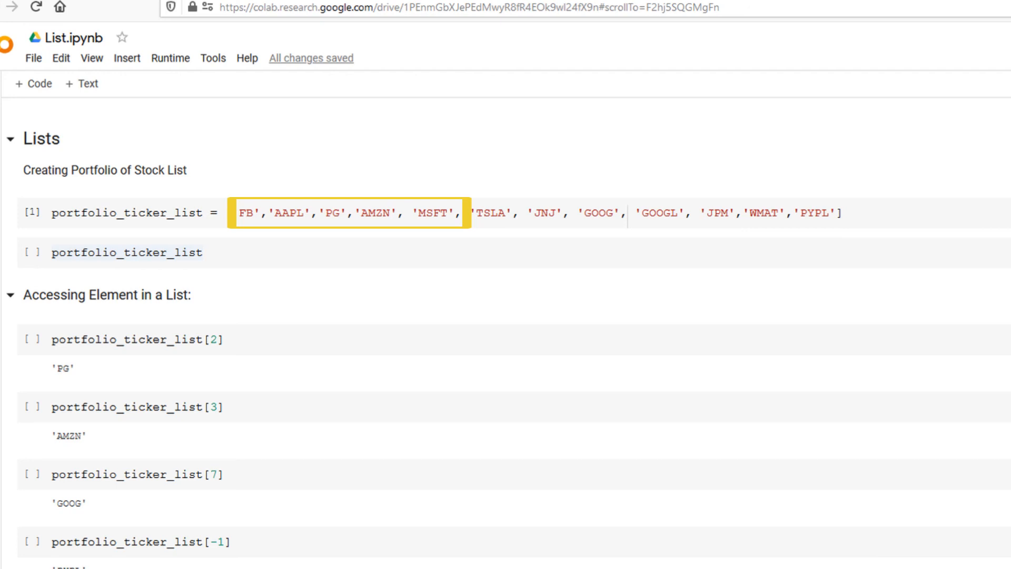
pyautogui.scroll(-3)
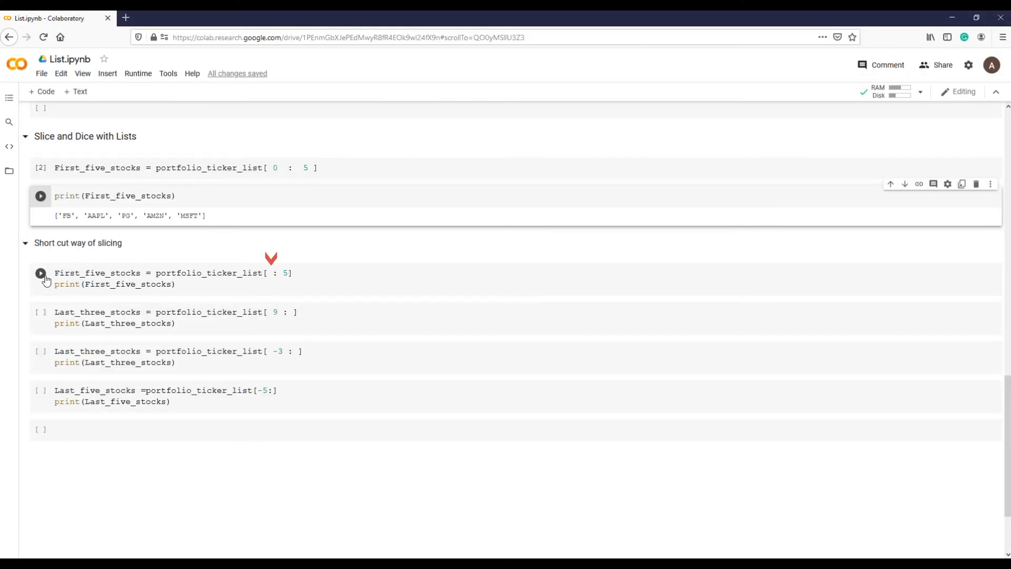
# Run the [:5] shortcut and the [9:] slice returning JPM, WMAT, PYPL.
pyautogui.click(40, 273)
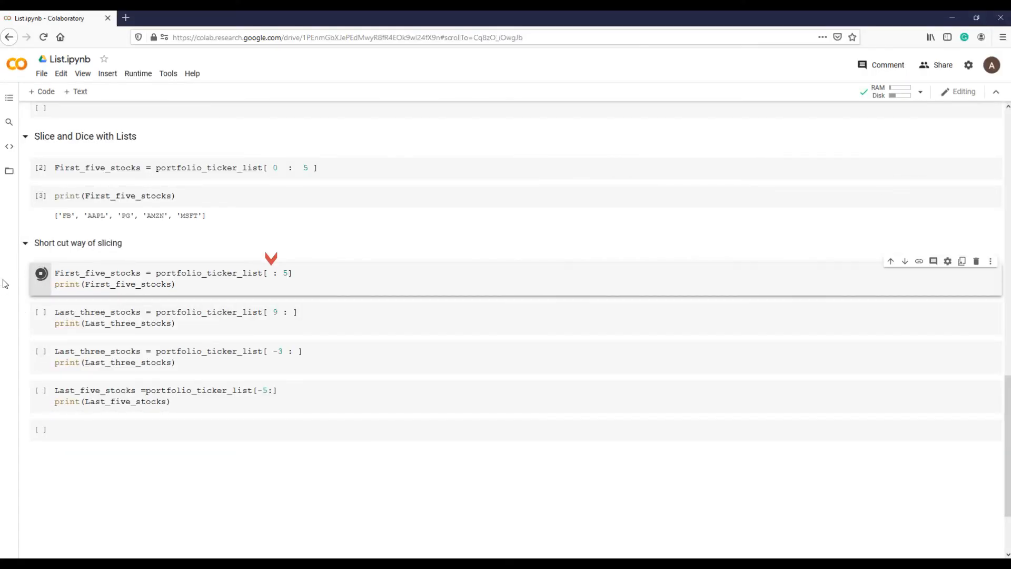
pyautogui.click(40, 273)
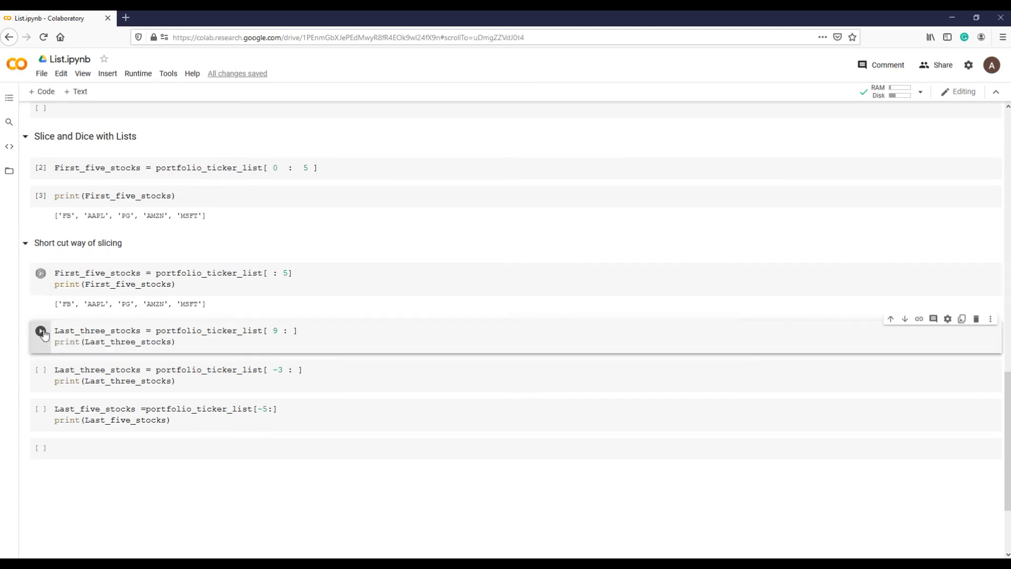
pyautogui.click(40, 331)
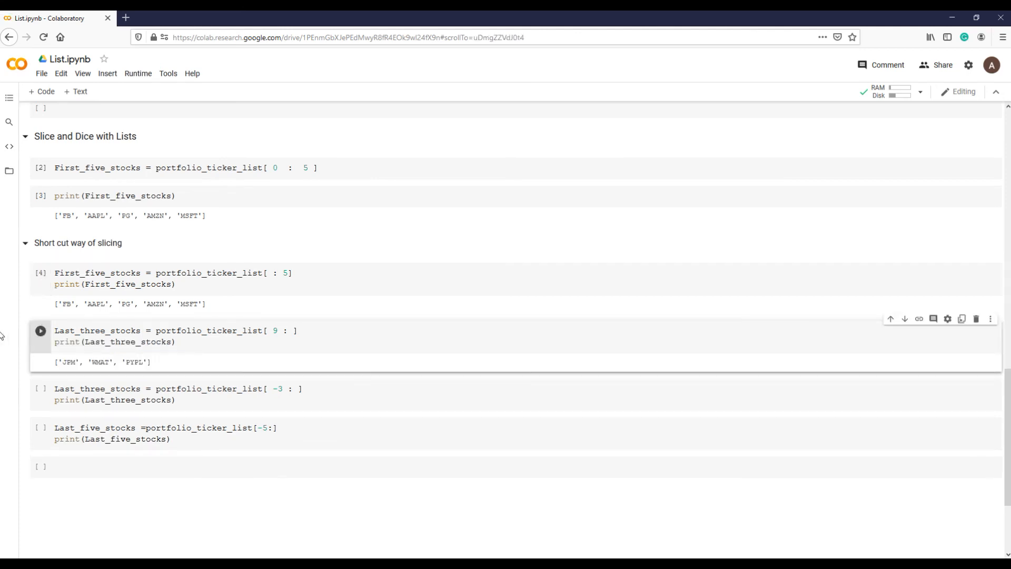